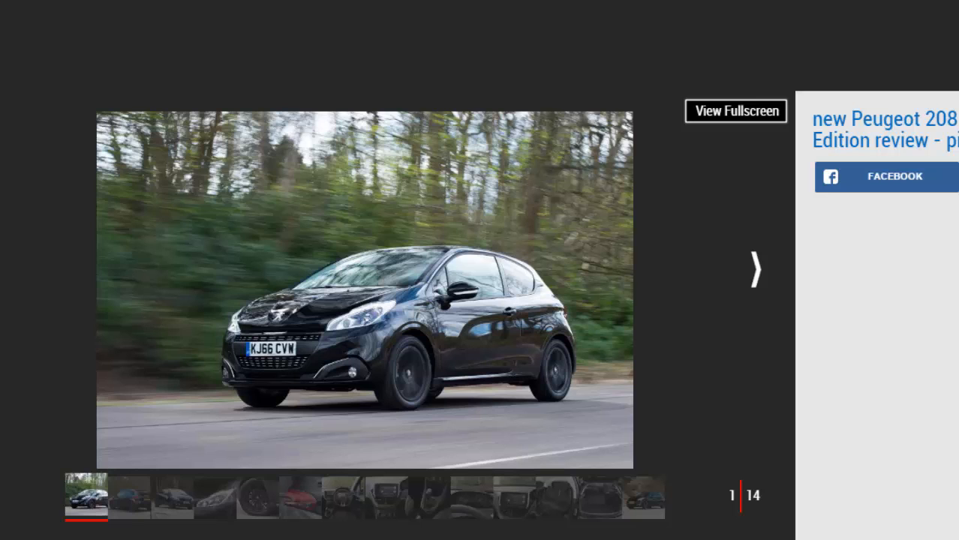
mouse_move(750, 270)
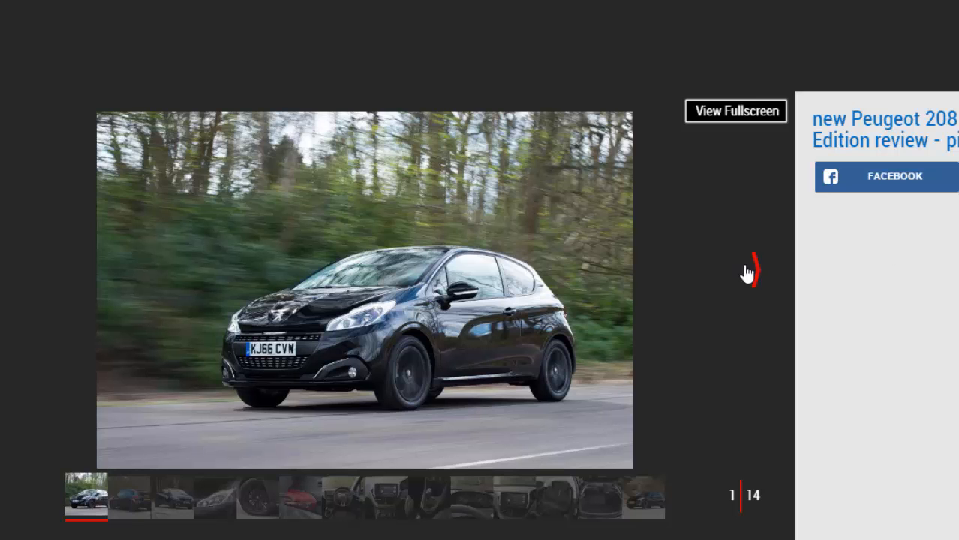
Advance the Peugeot 208 gallery past the rear view to photo 3 of 14.
left_click(754, 270)
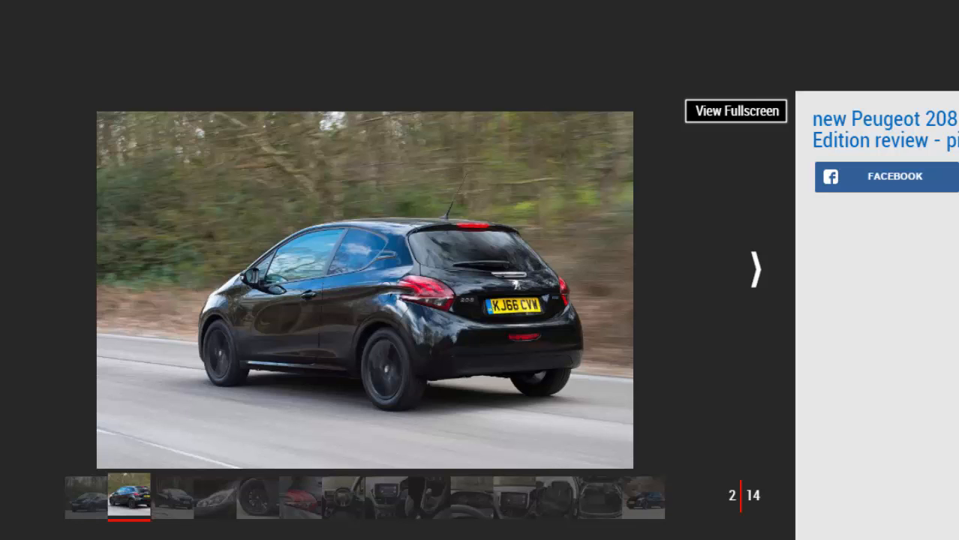
left_click(755, 270)
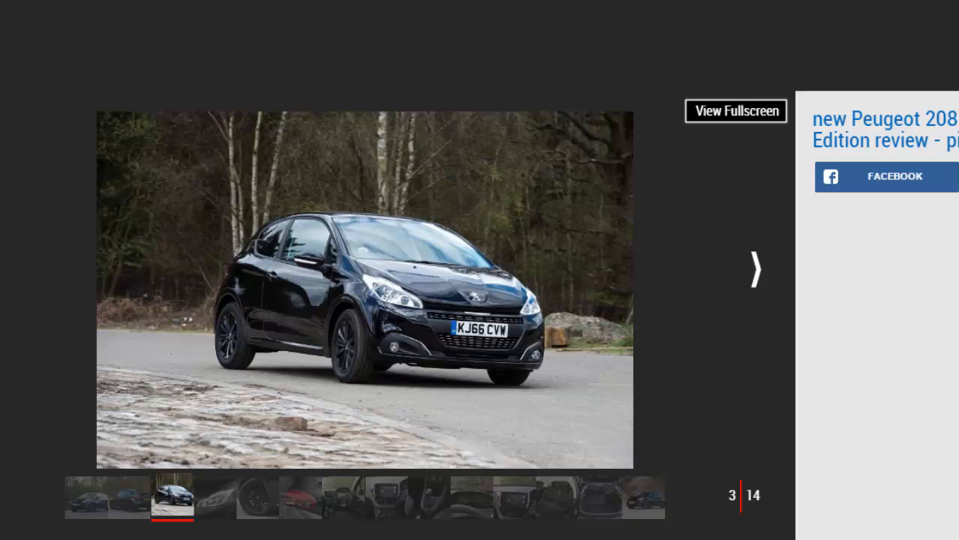
mouse_move(801, 349)
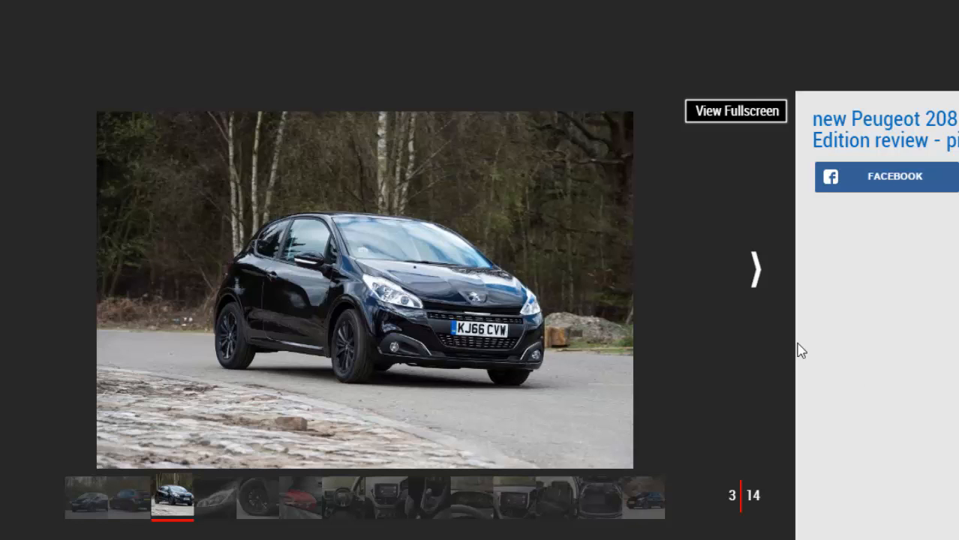
Advance the gallery past the headlight close-up to the tail light, photo 6 of 14.
left_click(755, 269)
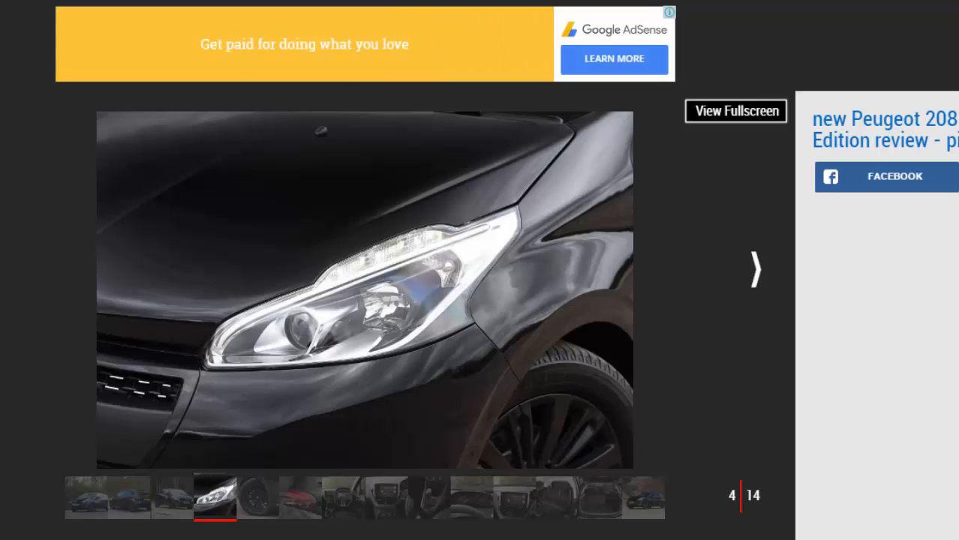
mouse_move(757, 258)
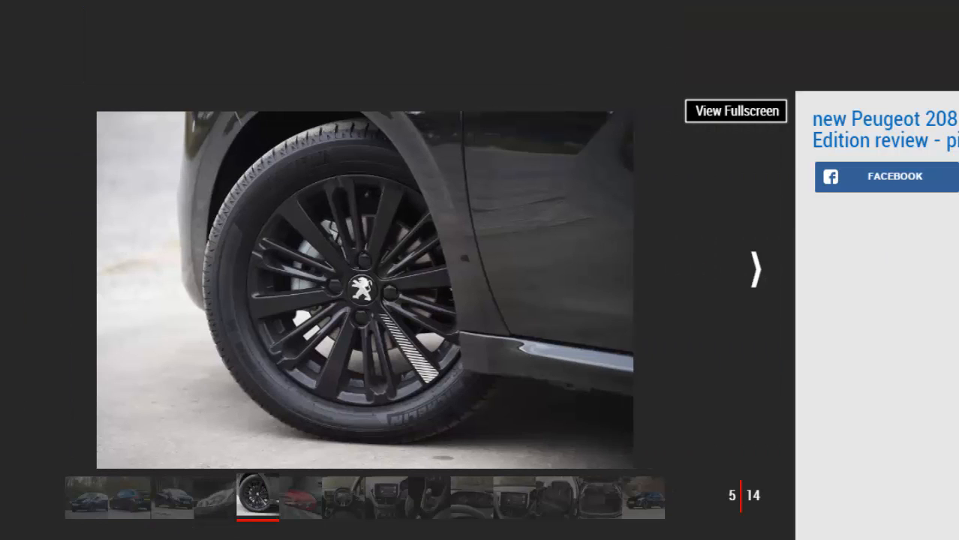
left_click(755, 271)
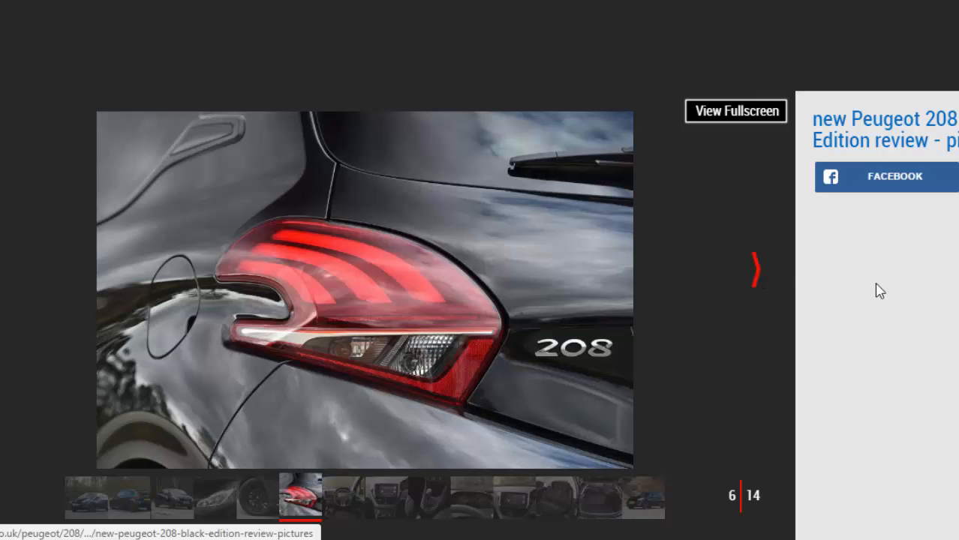
Step through the dashboard, gear lever and instrument cluster photos to the rear seats, photo 12.
left_click(756, 270)
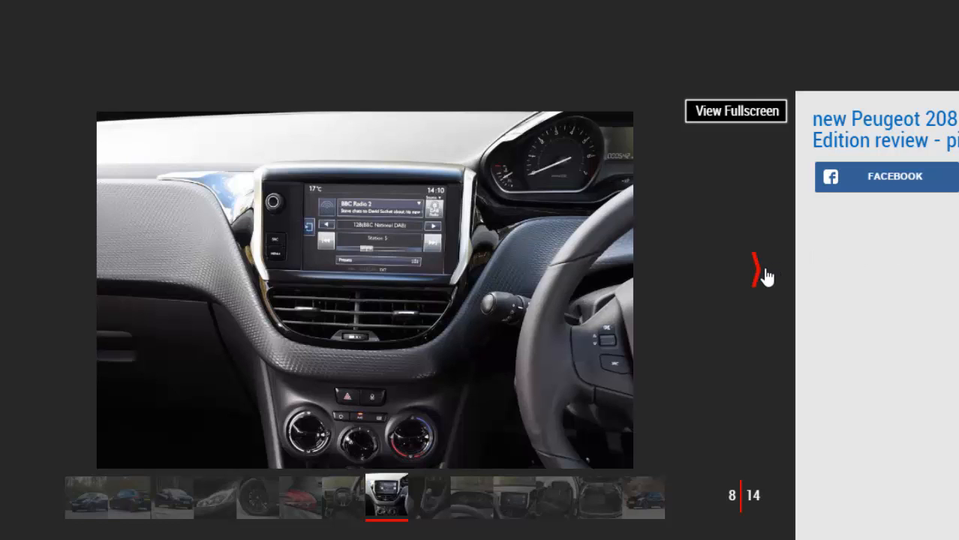
left_click(756, 270)
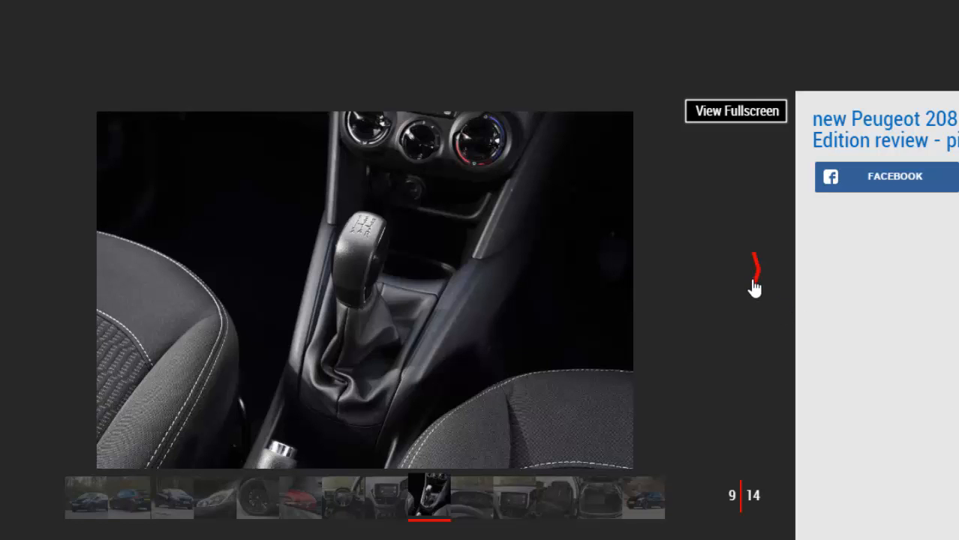
left_click(756, 269)
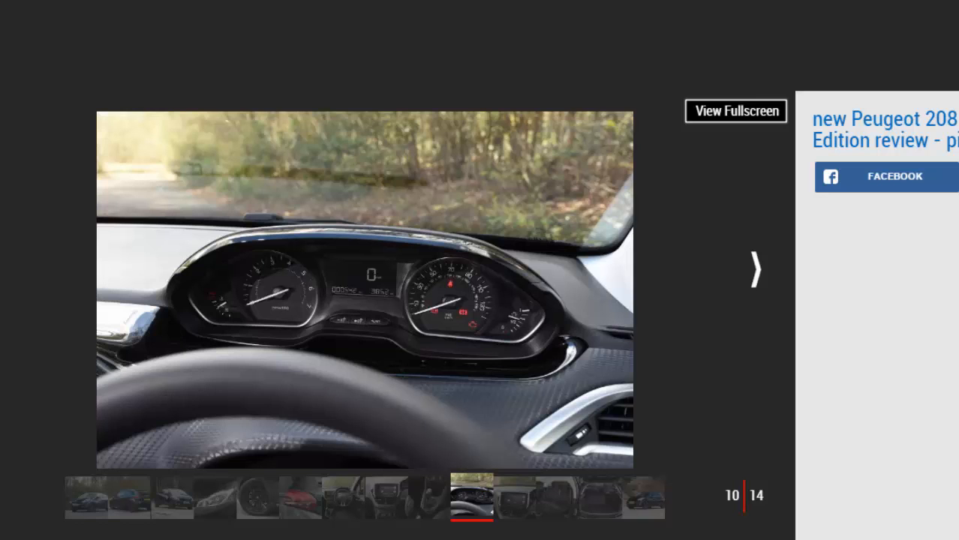
left_click(755, 269)
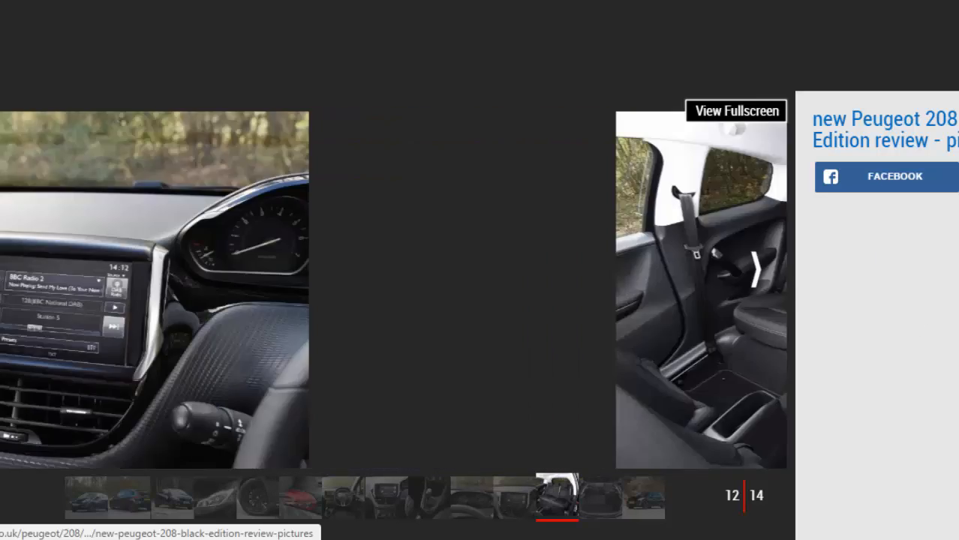
left_click(755, 268)
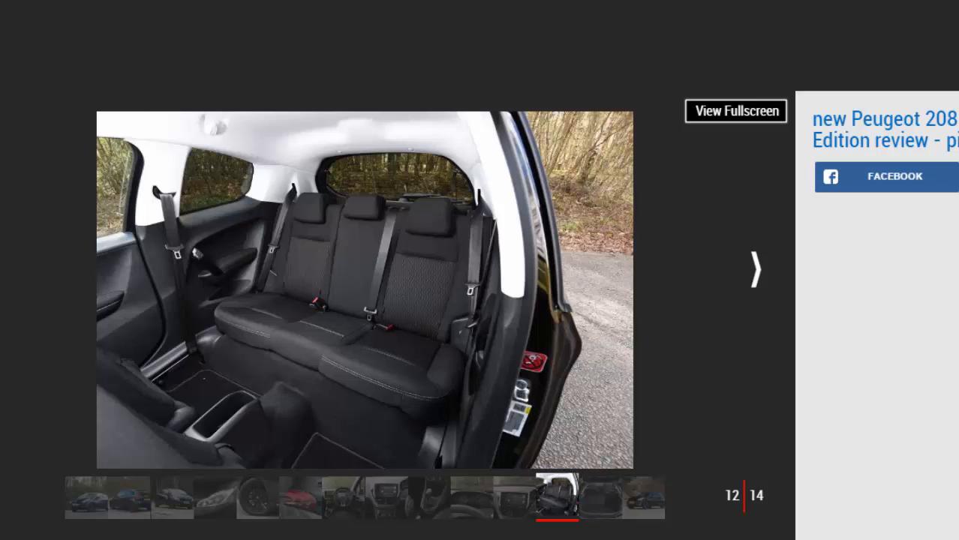
mouse_move(755, 271)
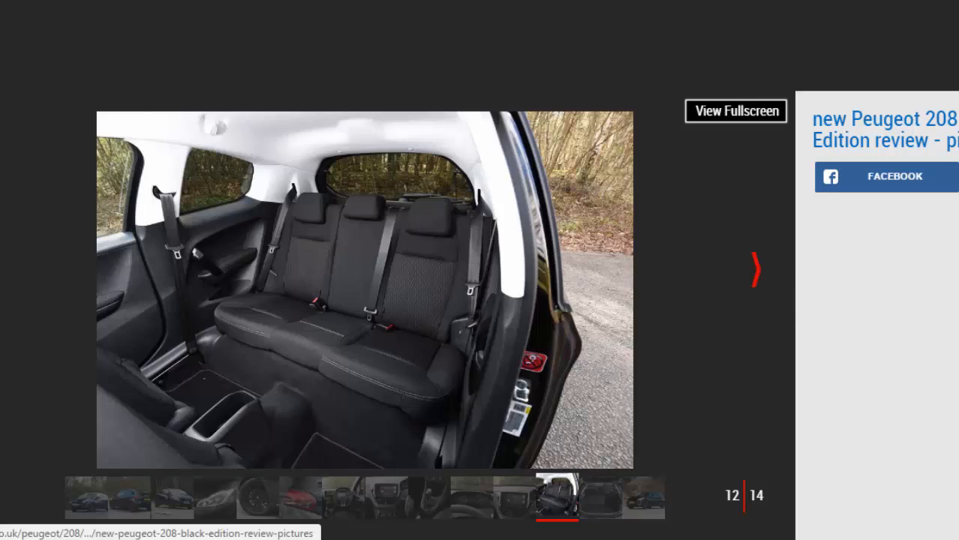
View the boot photo (13 of 14), then scroll the review to its key specs.
left_click(755, 269)
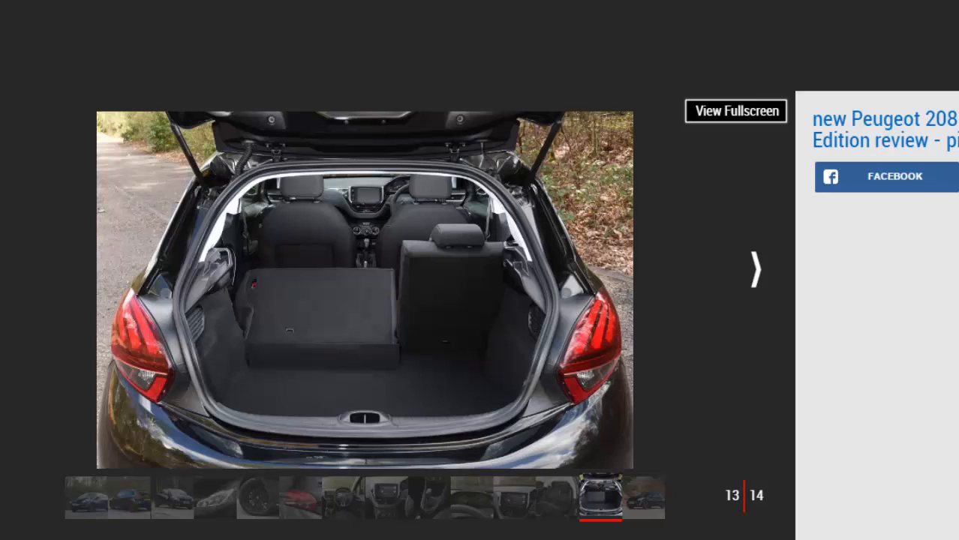
mouse_move(916, 358)
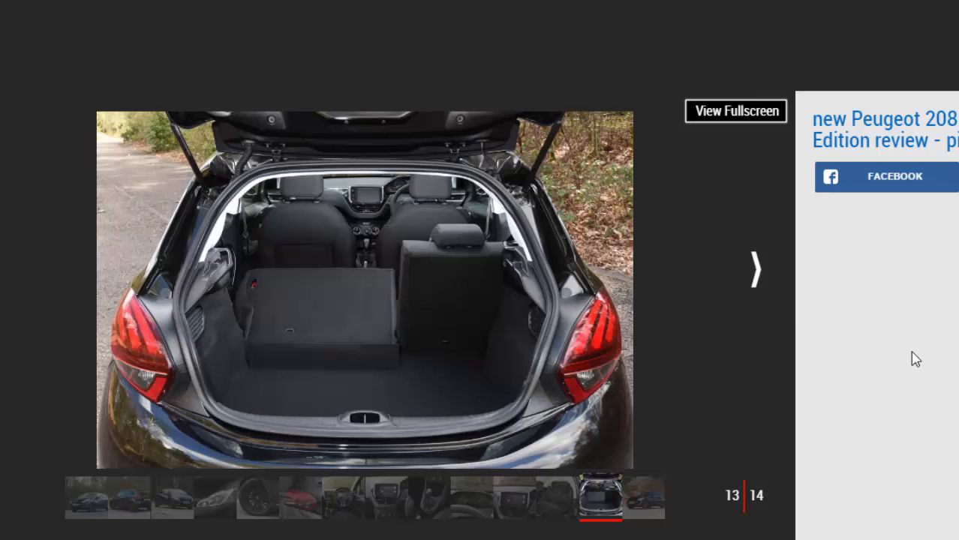
left_click(755, 270)
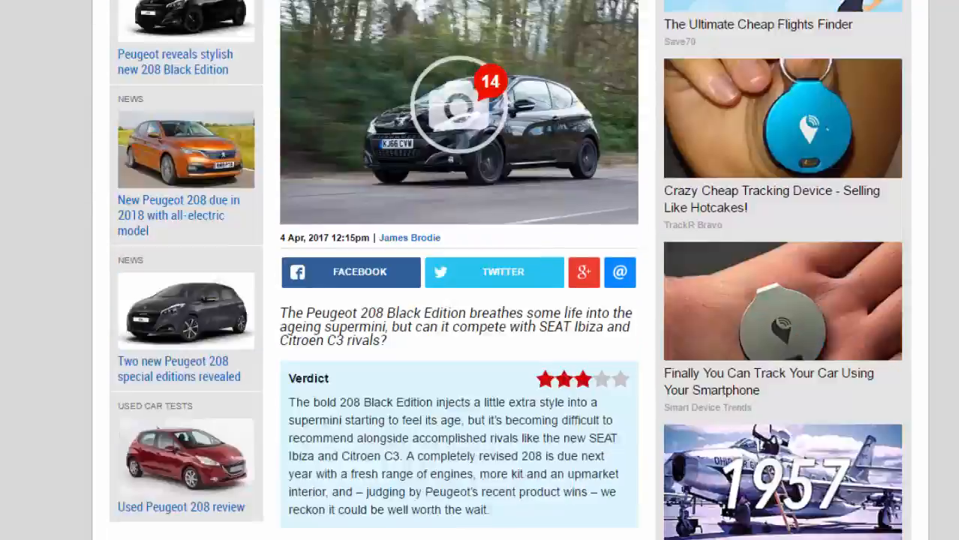
scroll("down", 3)
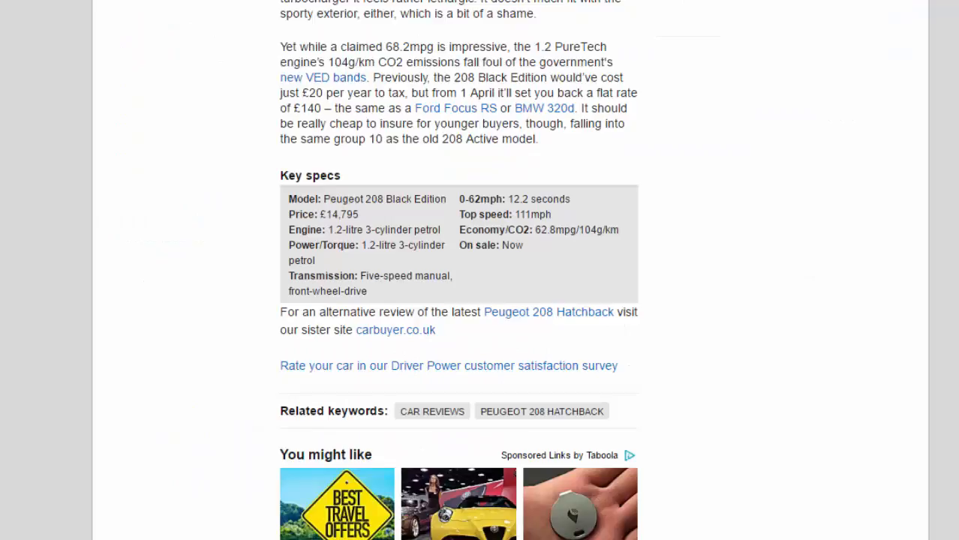
scroll("up", 3)
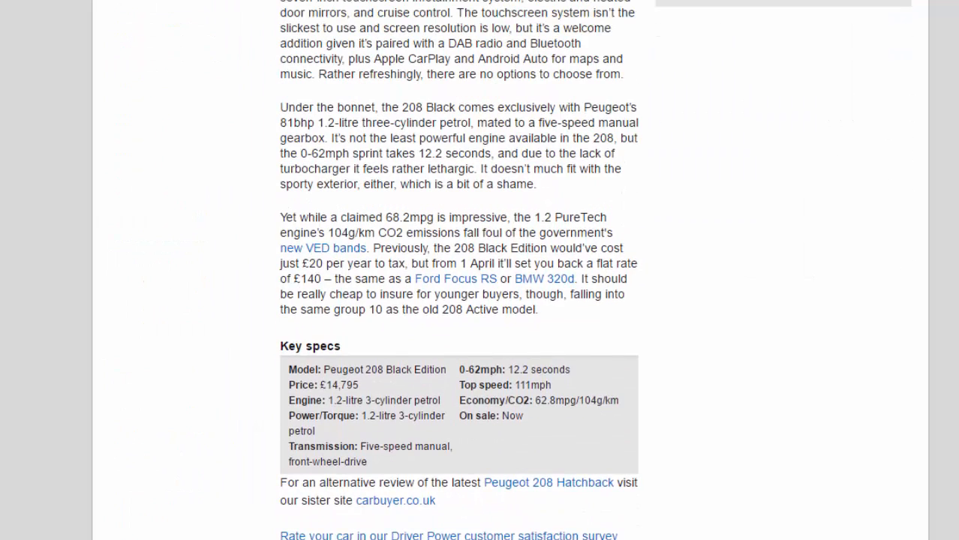